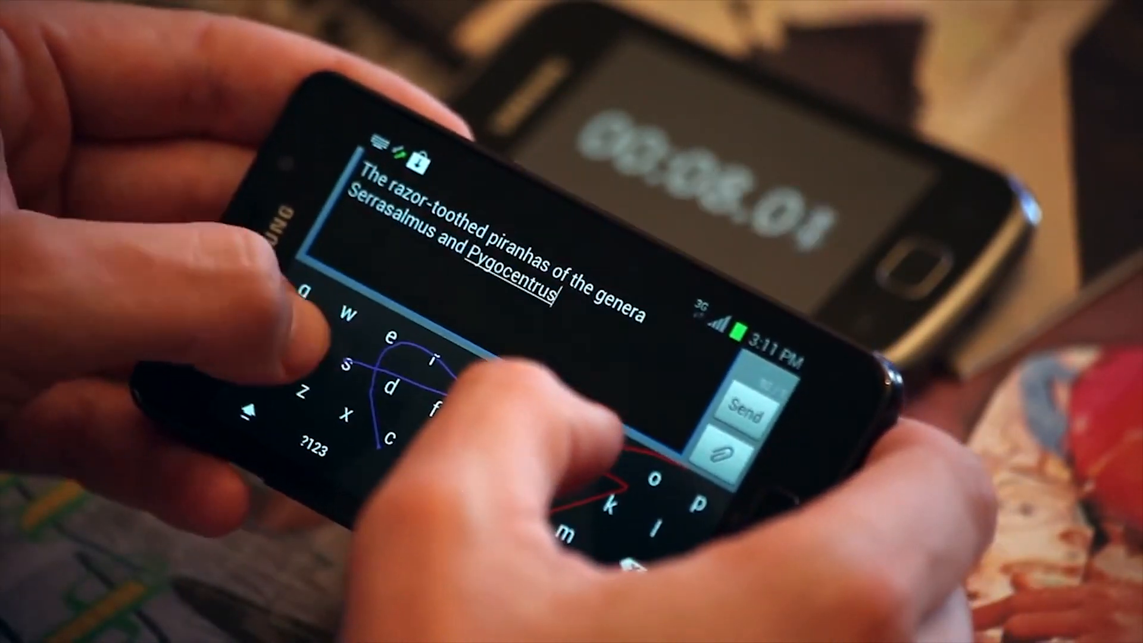
Swipe-type 'are the most' as part of the razor-toothed piranha sentence in the message
text(are the most)
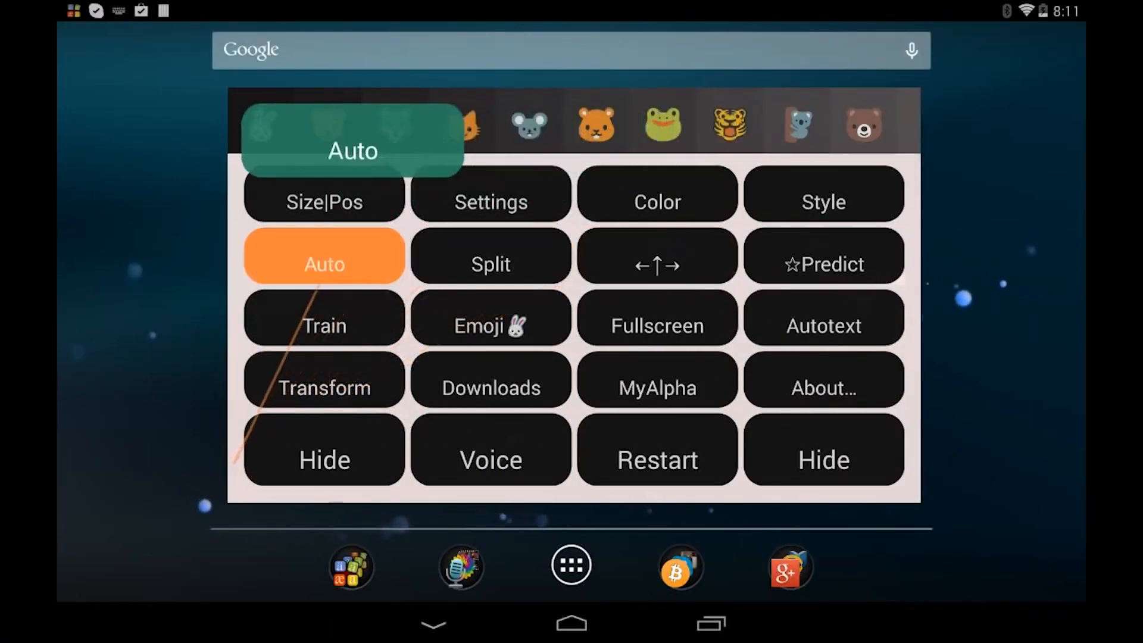
Set MultiLing Keyboard to Auto mode from its options panel
click(491, 387)
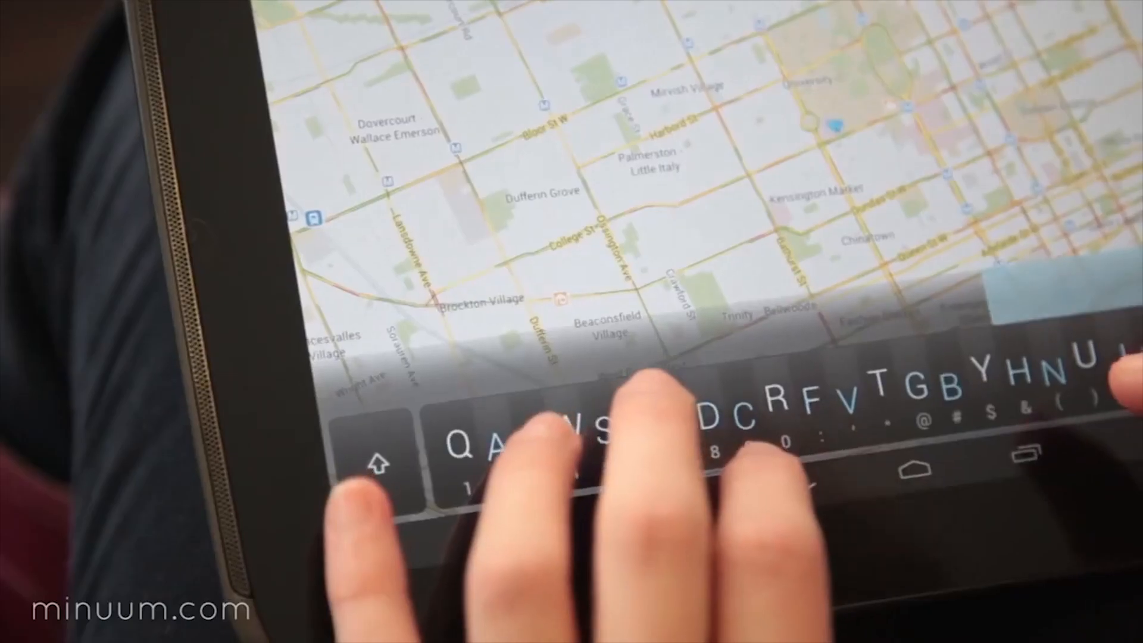
Enter 'to' and the following letters of the SlideIT quick-and-efficient note
text(to)
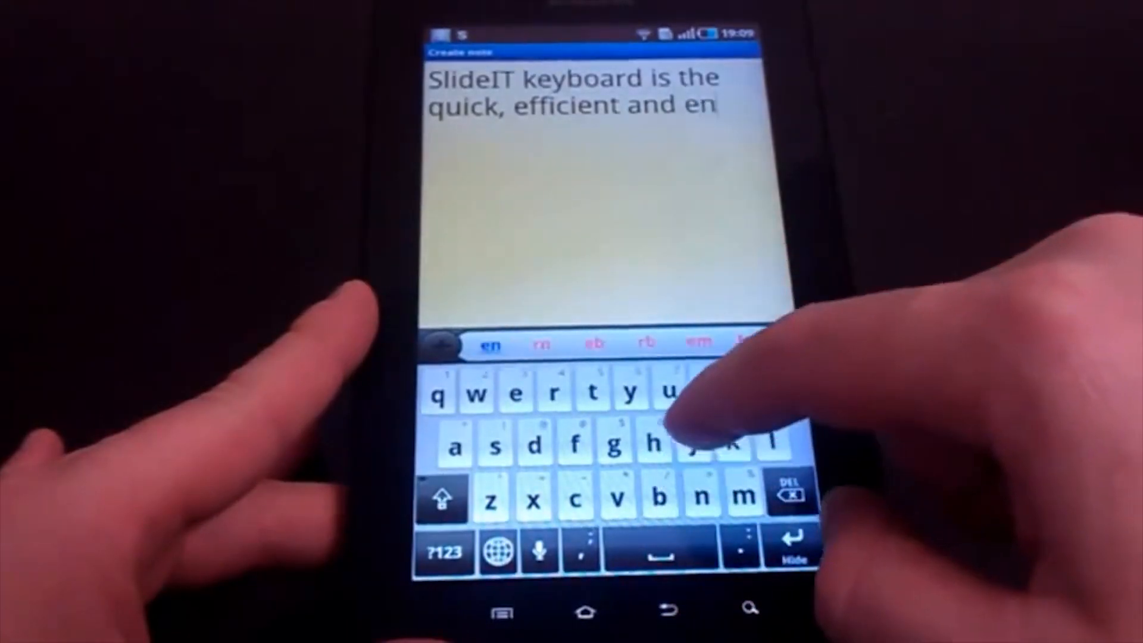
click(690, 444)
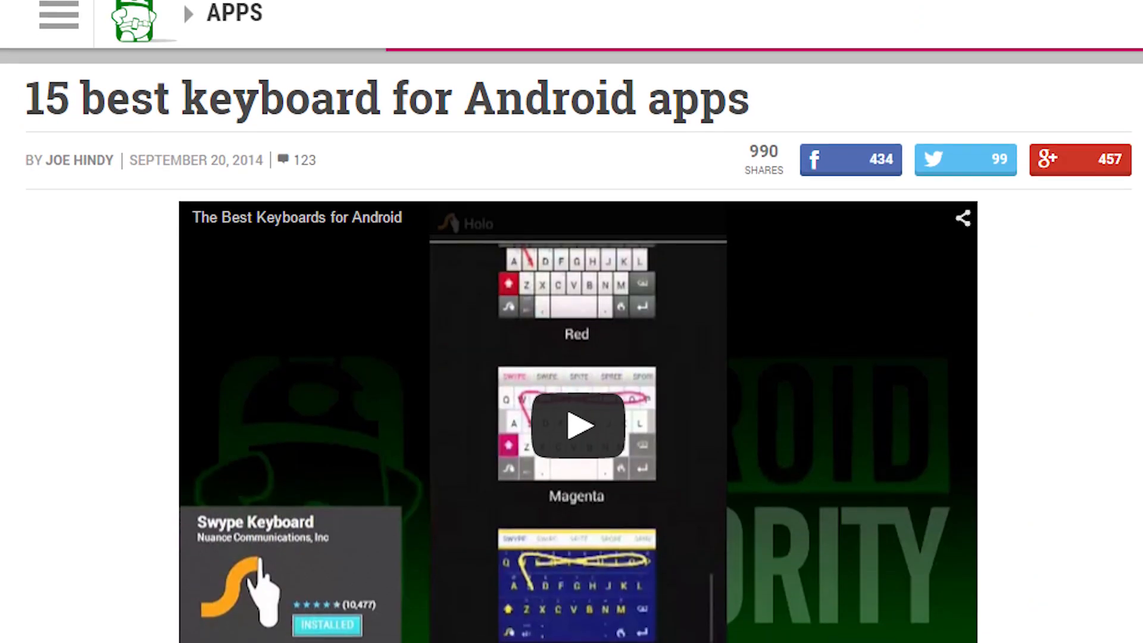
Scroll the article past the embedded video into the introduction on third-party keyboards
scroll(down, 3)
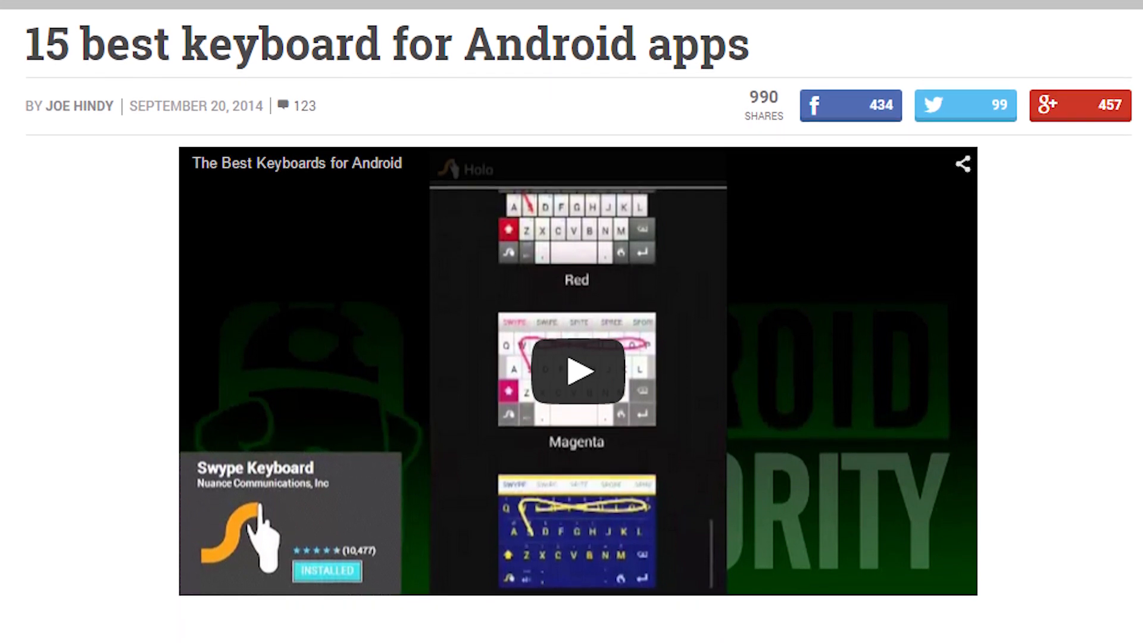
scroll(down, 3)
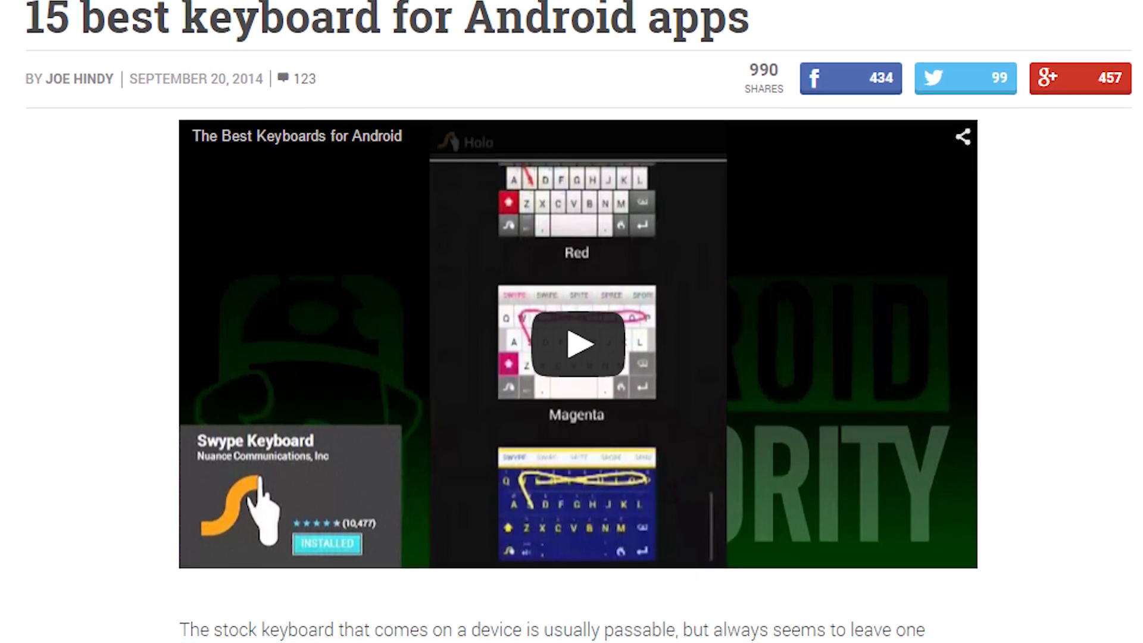
scroll(down, 3)
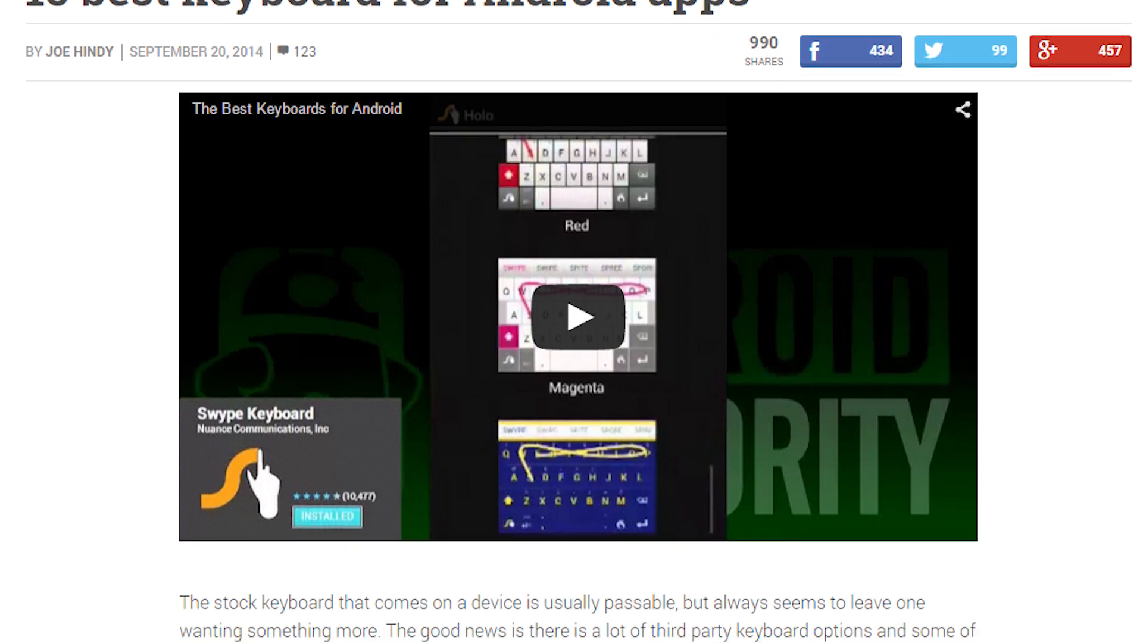
scroll(down, 3)
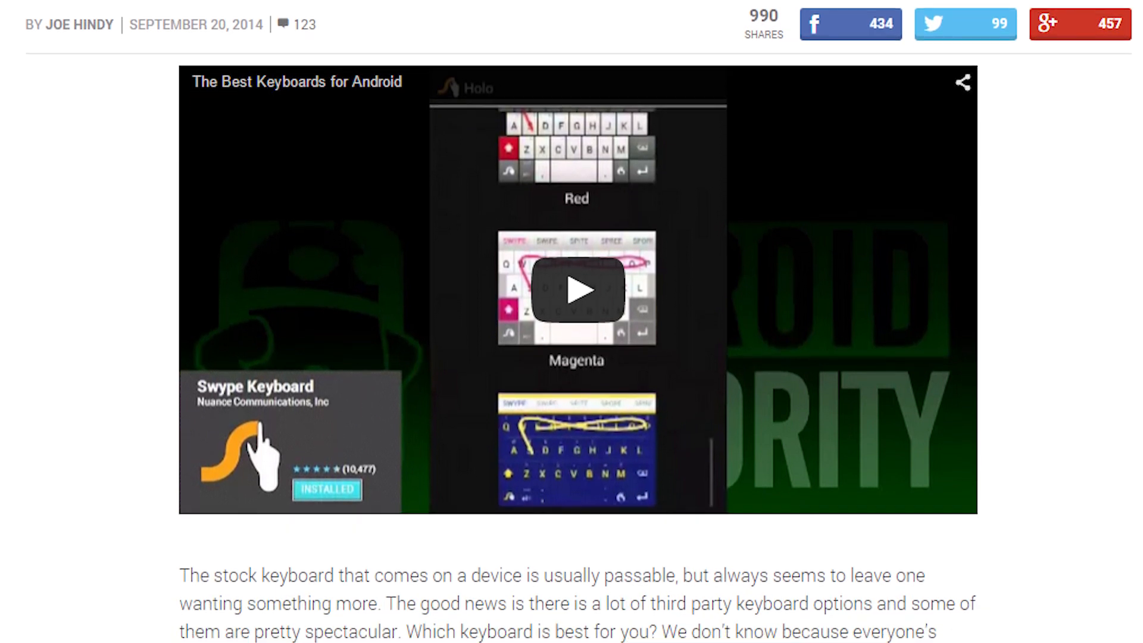
scroll(down, 3)
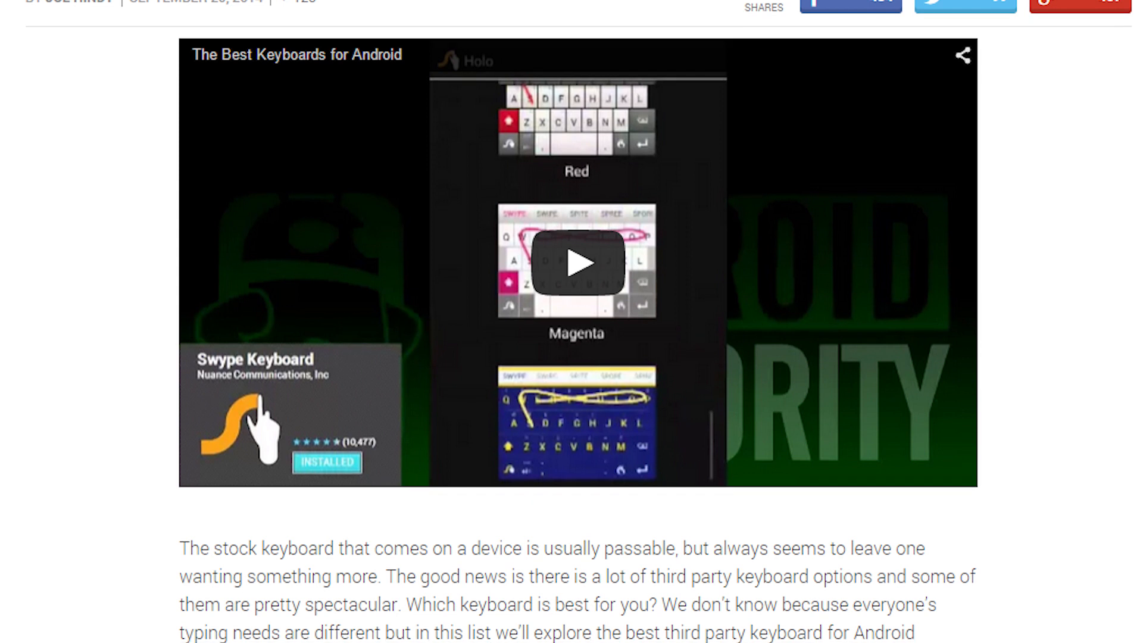
scroll(down, 3)
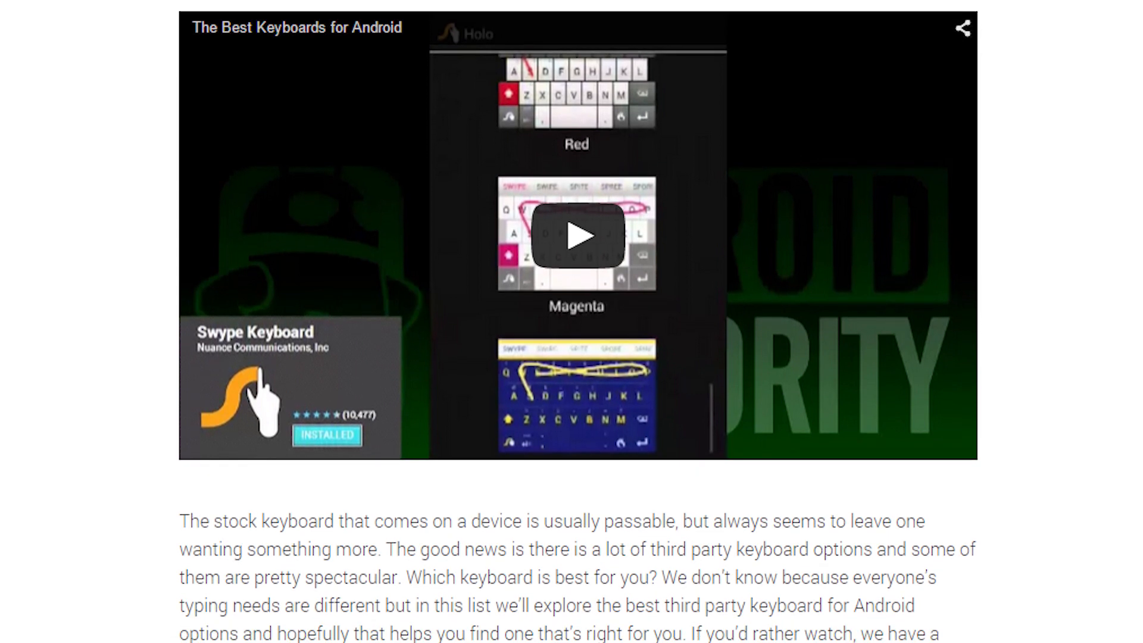